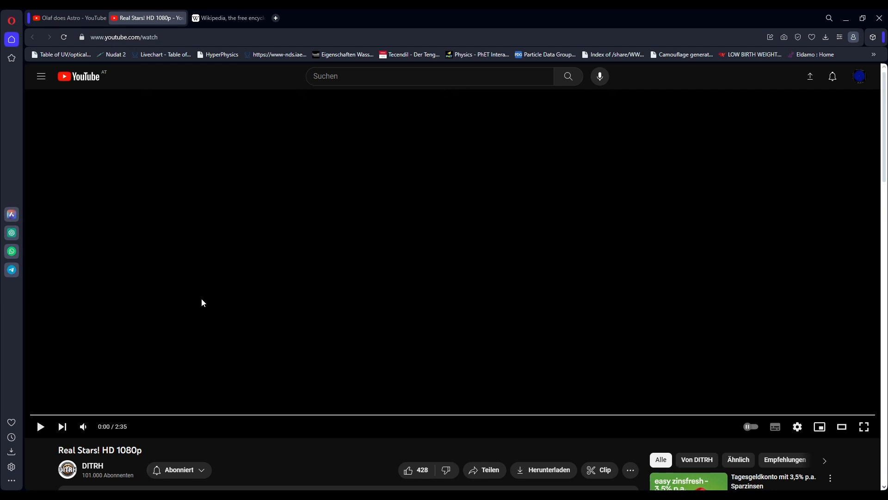
- Play the Real Stars! HD 1080p video, briefly opening and closing the settings menu
{"action": "left_click", "coordinate": [40, 426]}
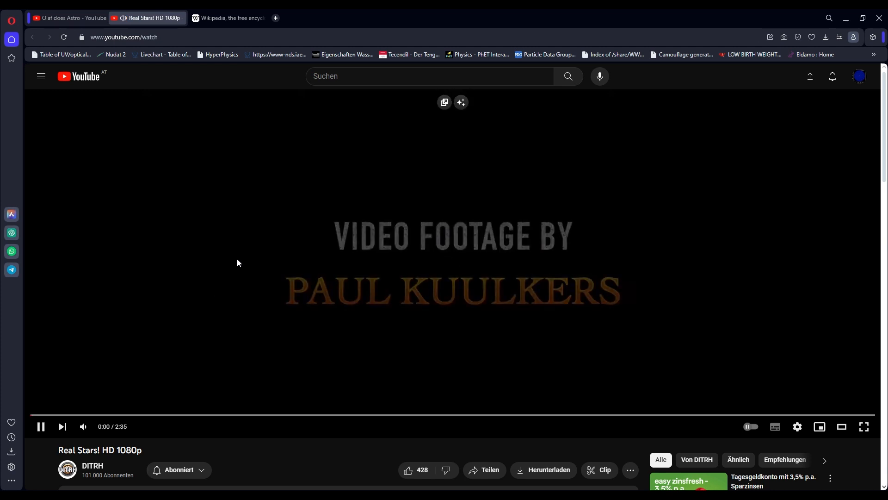
{"action": "left_click", "coordinate": [796, 426]}
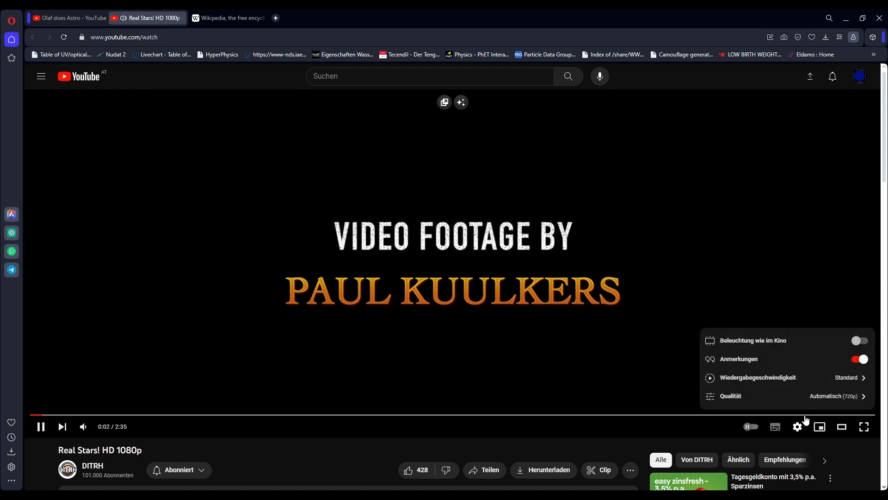
{"action": "left_click", "coordinate": [758, 377]}
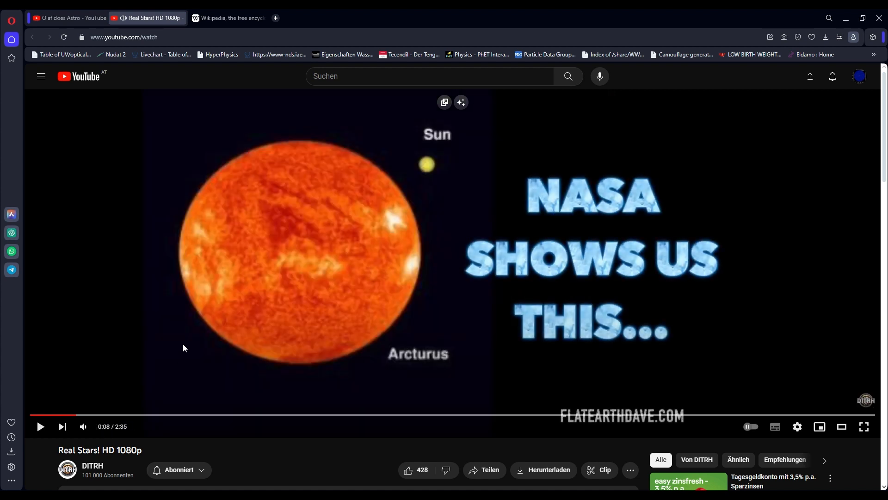
- Play the video on and pause it at 0:15 on the Arcturus–Sun comparison
{"action": "left_click", "coordinate": [407, 469]}
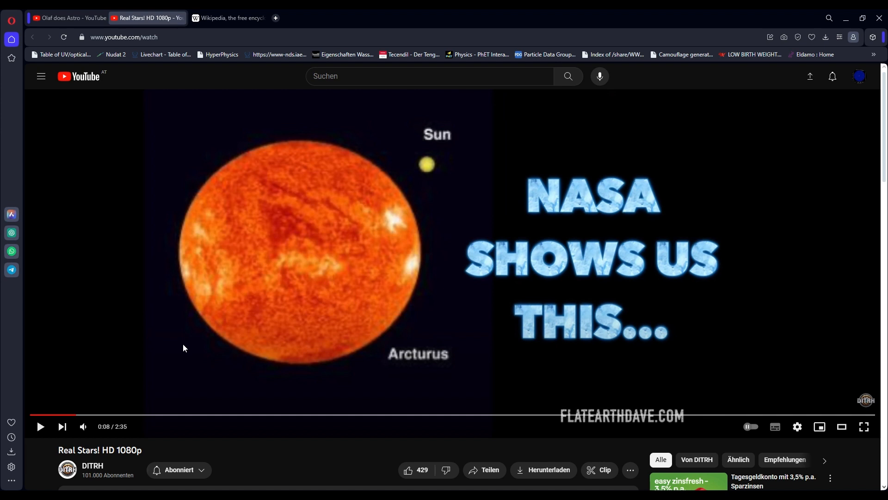
{"action": "left_click", "coordinate": [40, 426]}
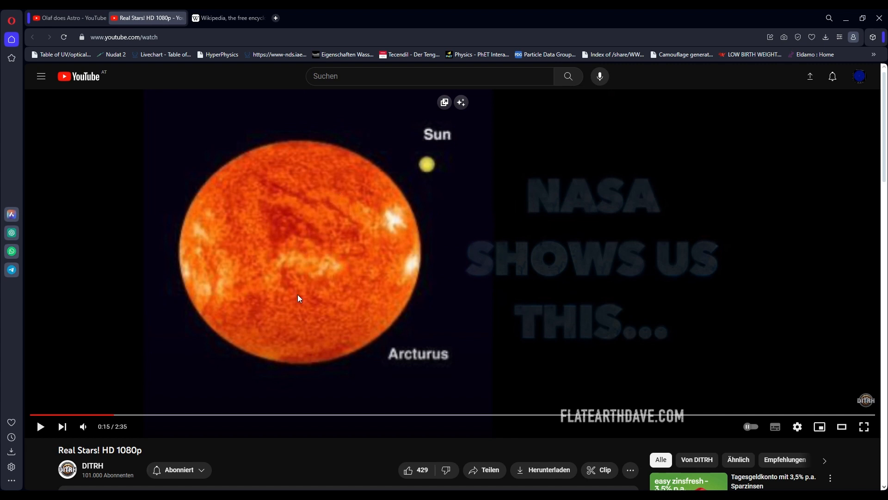
{"action": "mouse_move", "coordinate": [336, 221]}
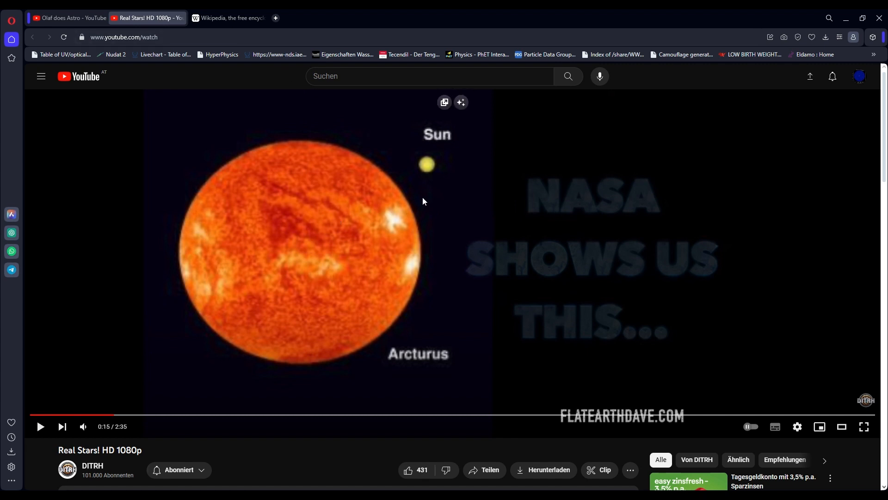
- Search Wikipedia for 'arcturus' and scroll the article to its Observation section
{"action": "left_click", "coordinate": [228, 18]}
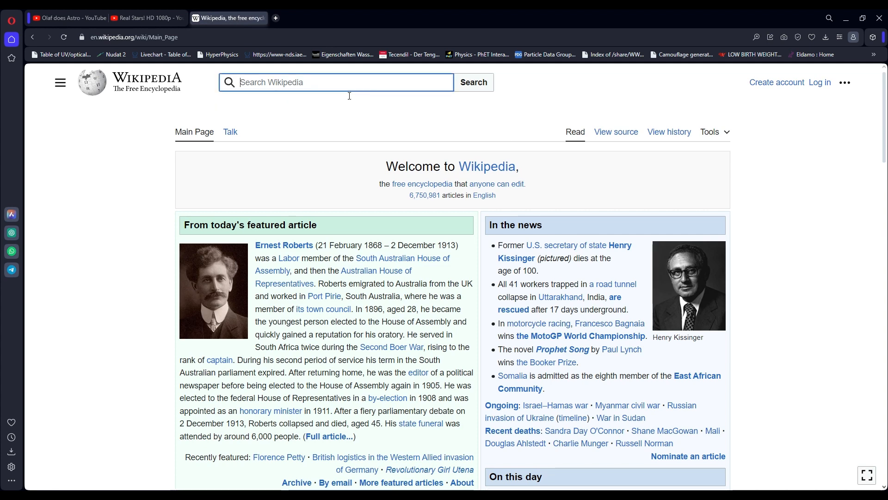
{"action": "type", "text": "arcturus"}
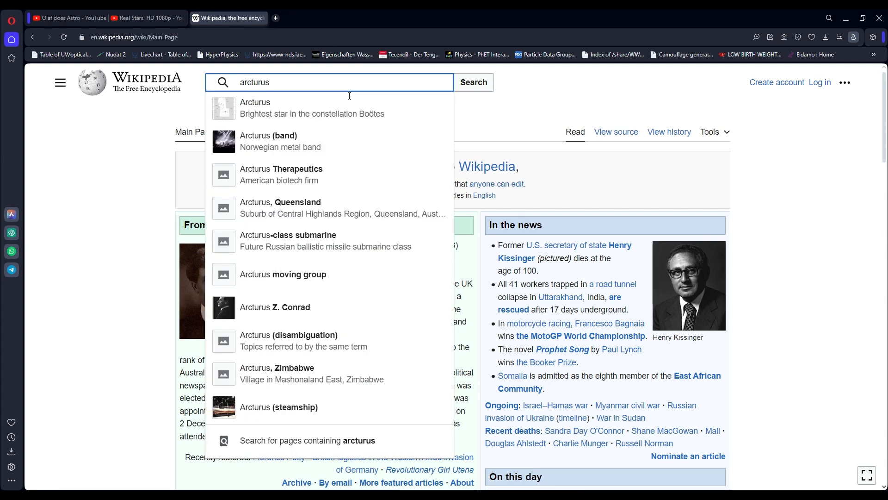
{"action": "left_click", "coordinate": [256, 108]}
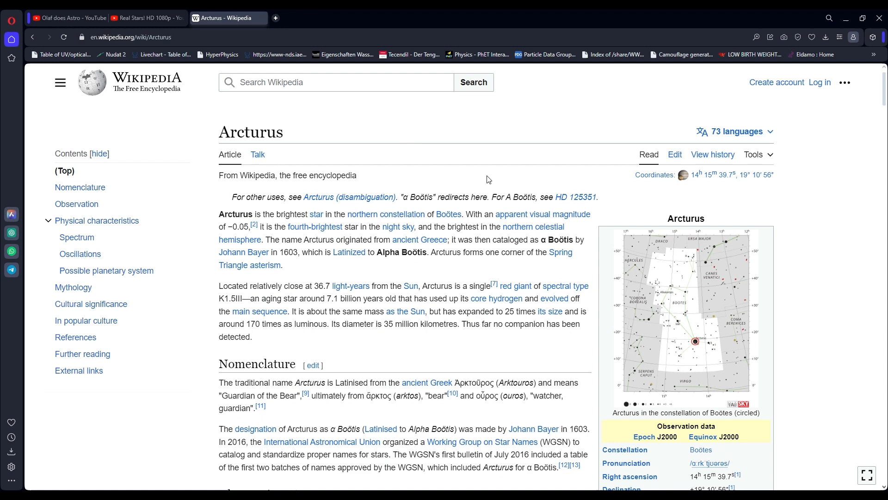
{"action": "scroll", "scroll_direction": "down", "scroll_amount": 3}
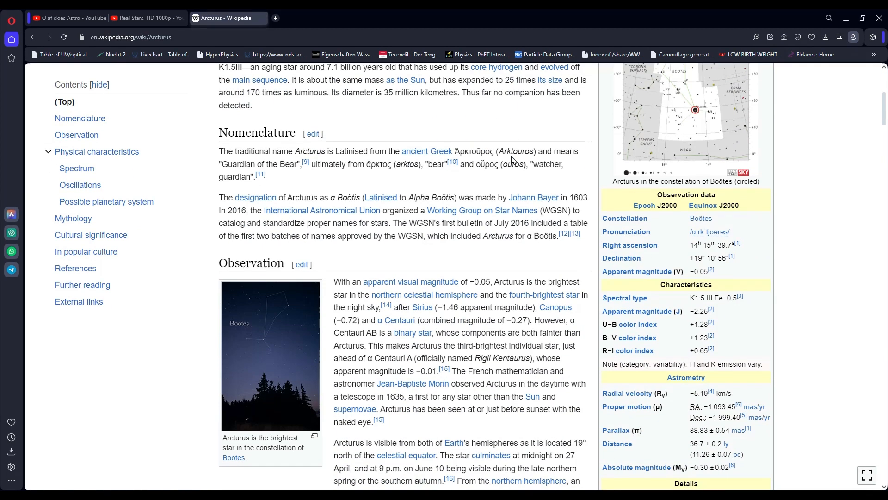
{"action": "scroll", "scroll_direction": "down", "scroll_amount": 3}
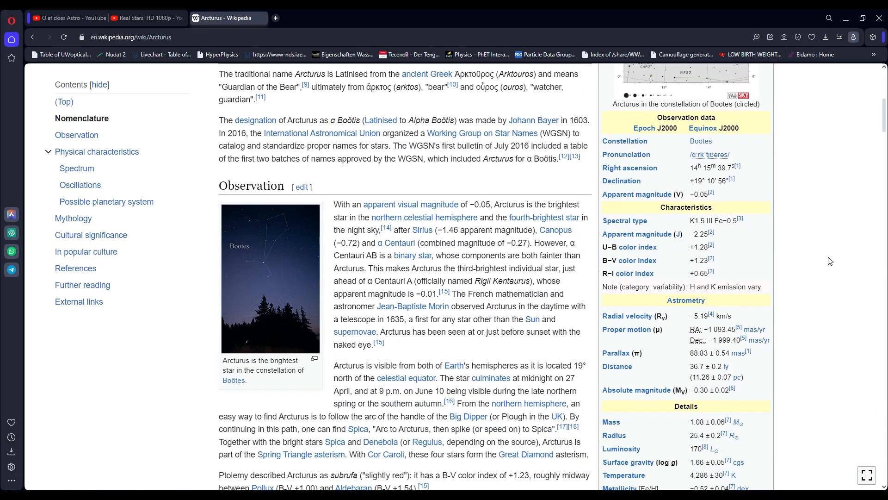
{"action": "scroll", "scroll_direction": "down", "scroll_amount": 3}
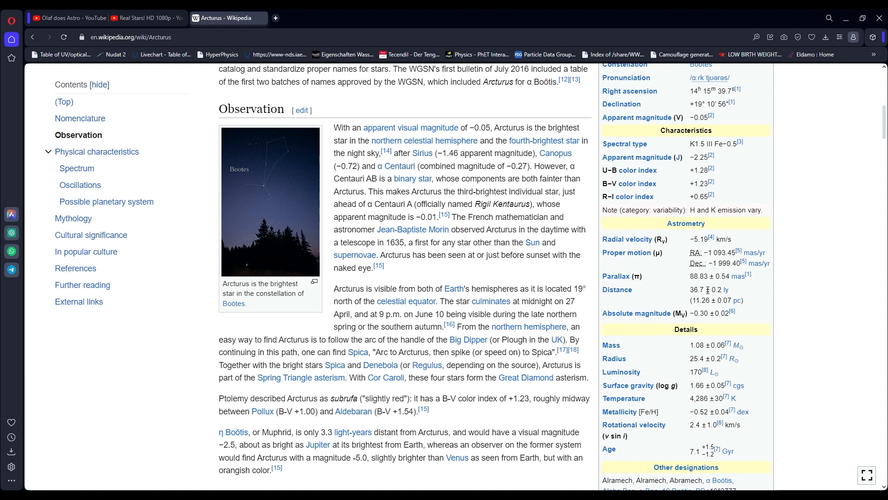
{"action": "mouse_move", "coordinate": [777, 295]}
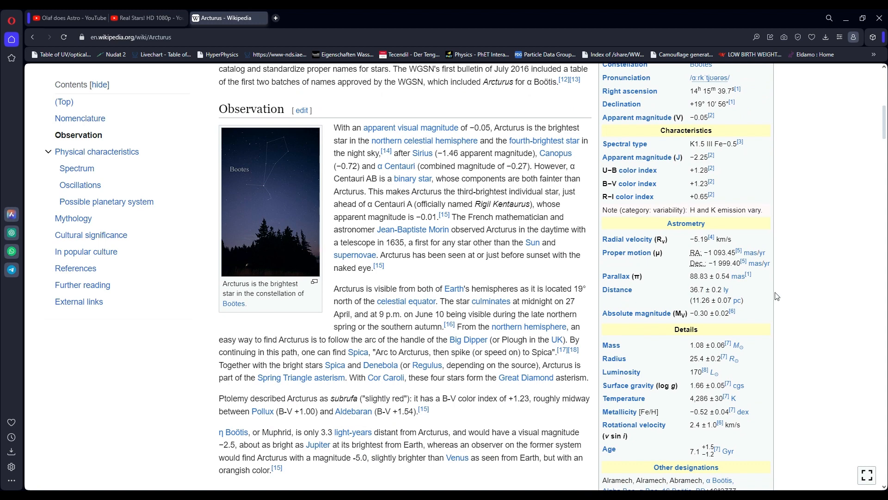
{"action": "scroll", "scroll_direction": "up", "scroll_amount": 3}
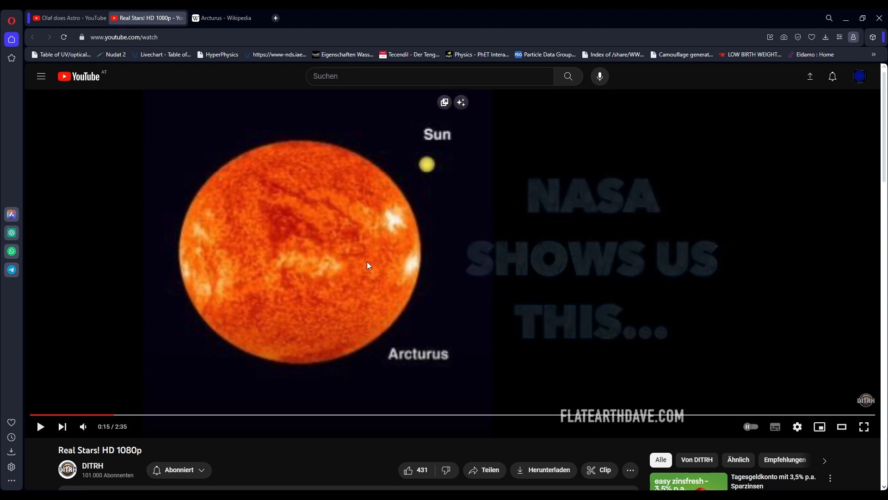
{"action": "mouse_move", "coordinate": [348, 204]}
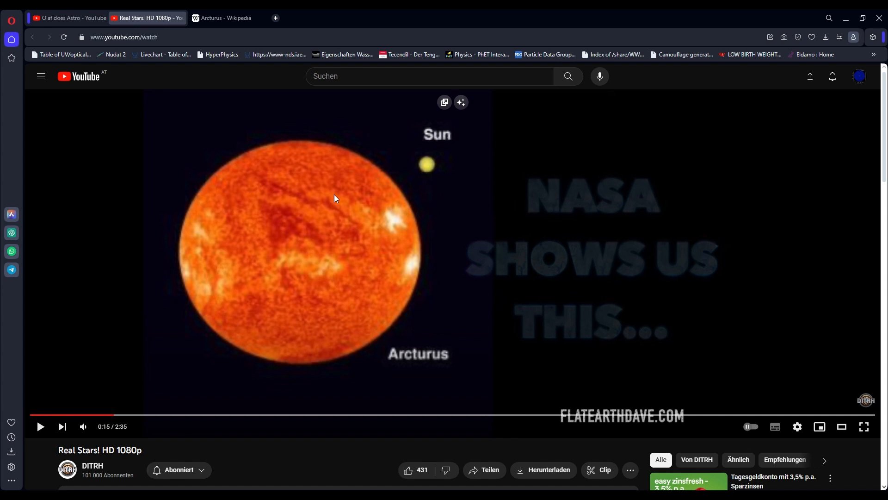
{"action": "mouse_move", "coordinate": [375, 217]}
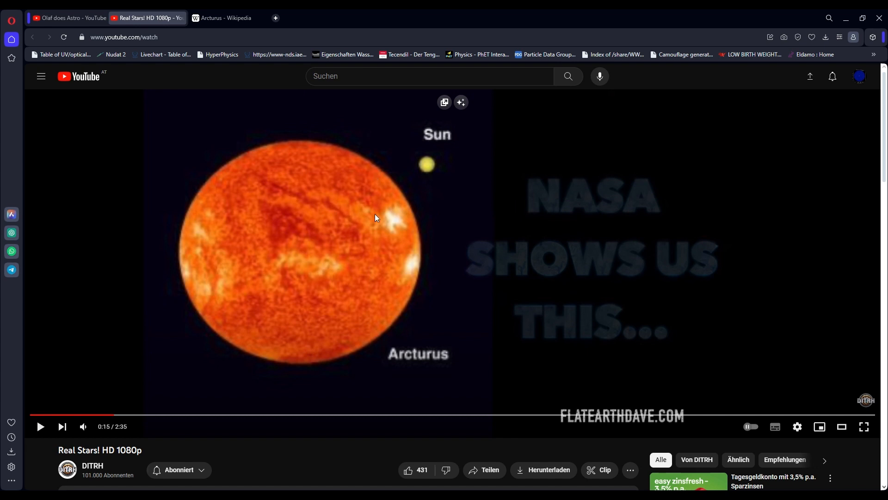
- Resume the Real Stars video past the Arcturus comparison
{"action": "left_click", "coordinate": [377, 218]}
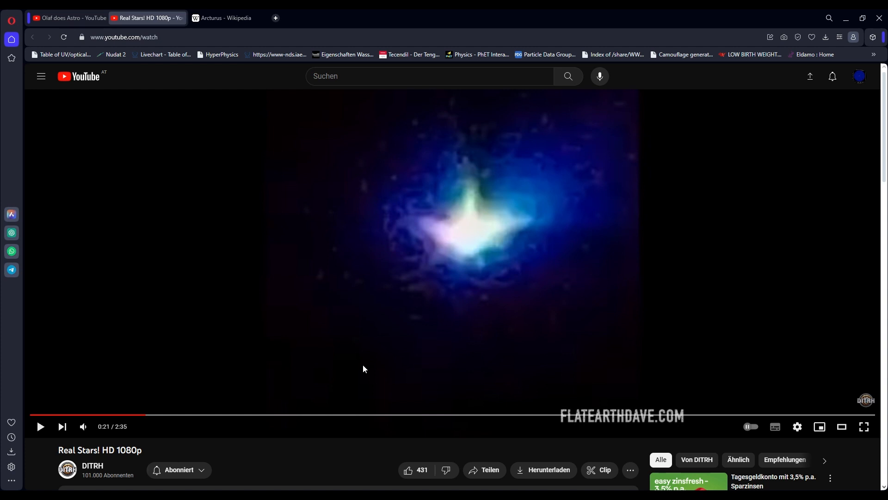
- Play and pause the video through the blurred blue and white star close-ups
{"action": "left_click", "coordinate": [40, 426]}
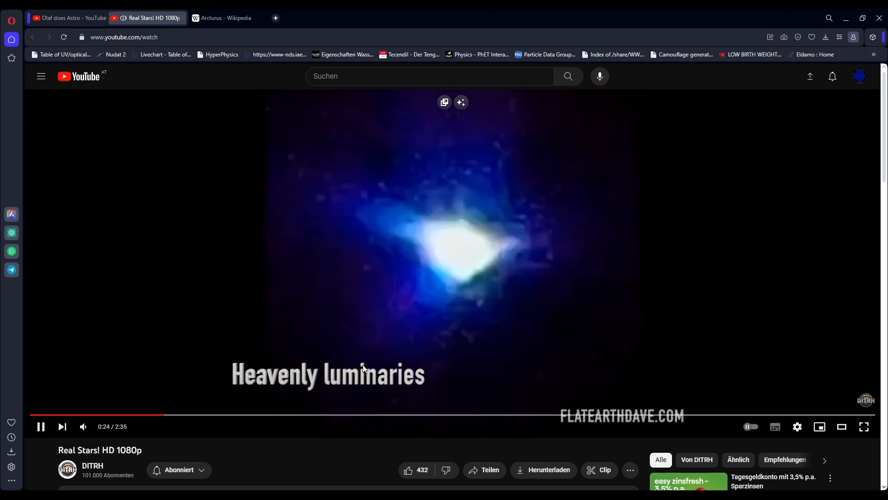
{"action": "left_click", "coordinate": [40, 426]}
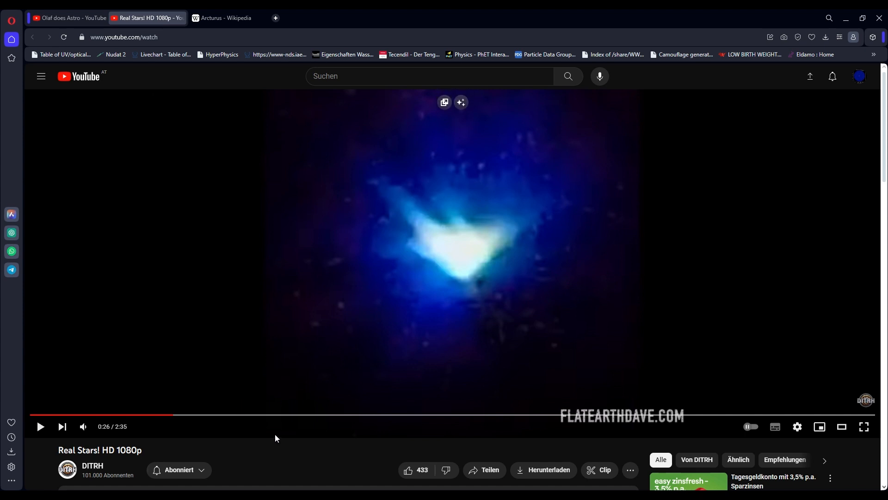
{"action": "mouse_move", "coordinate": [334, 464]}
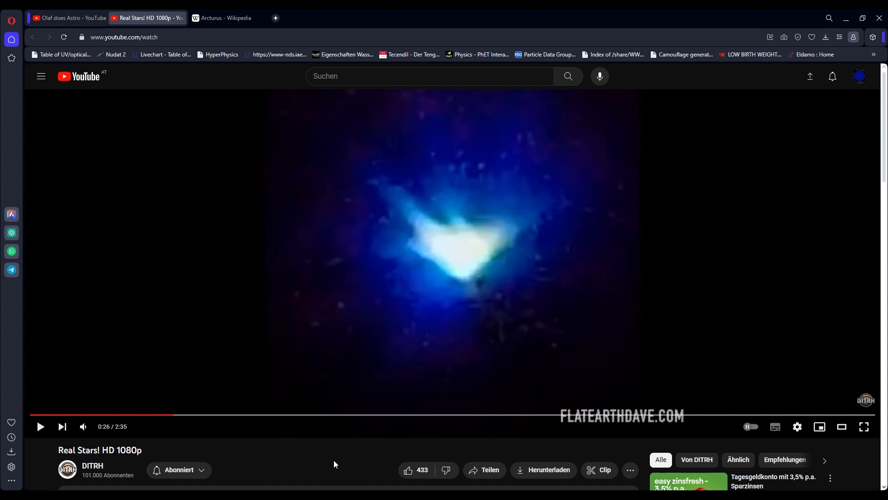
{"action": "left_click", "coordinate": [40, 426]}
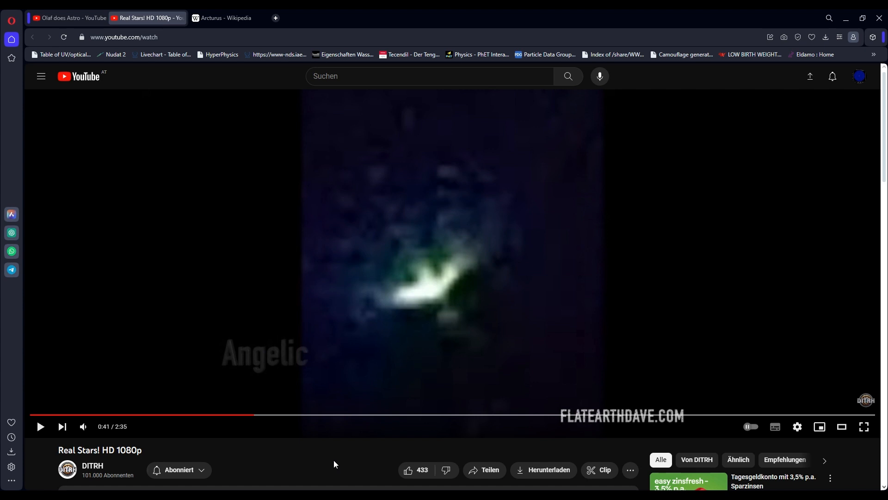
{"action": "left_click", "coordinate": [40, 426]}
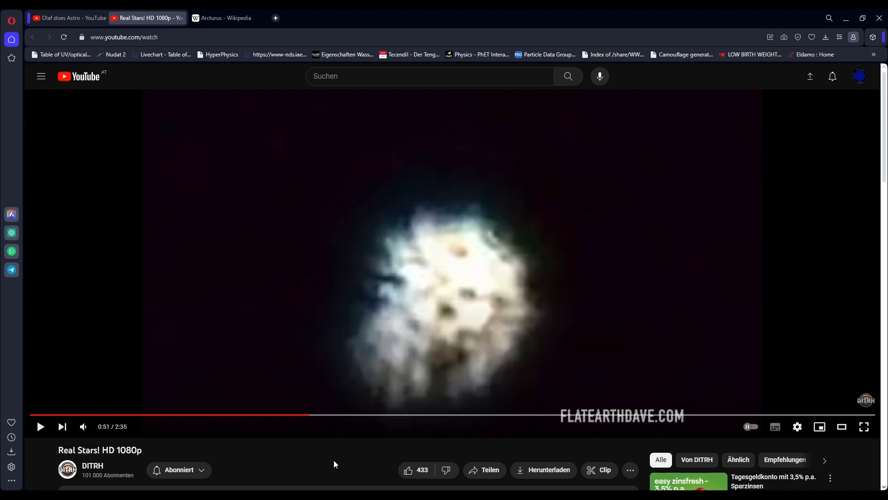
{"action": "left_click", "coordinate": [40, 427]}
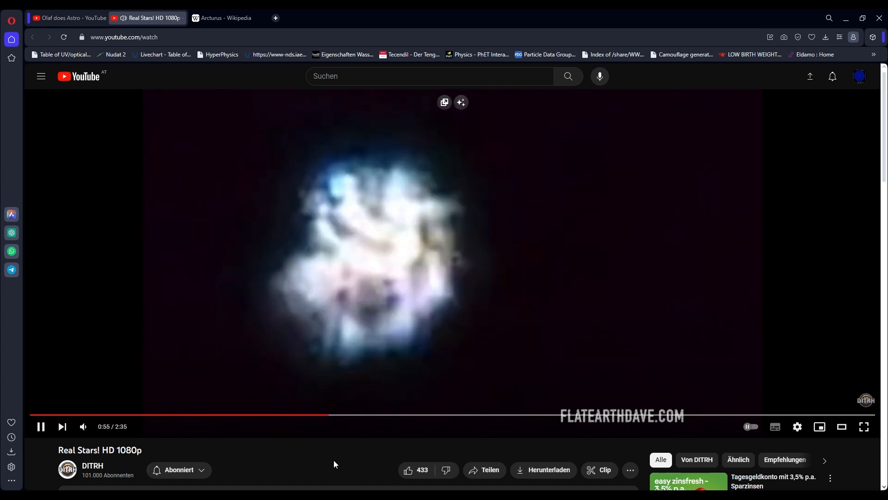
{"action": "left_click", "coordinate": [41, 426]}
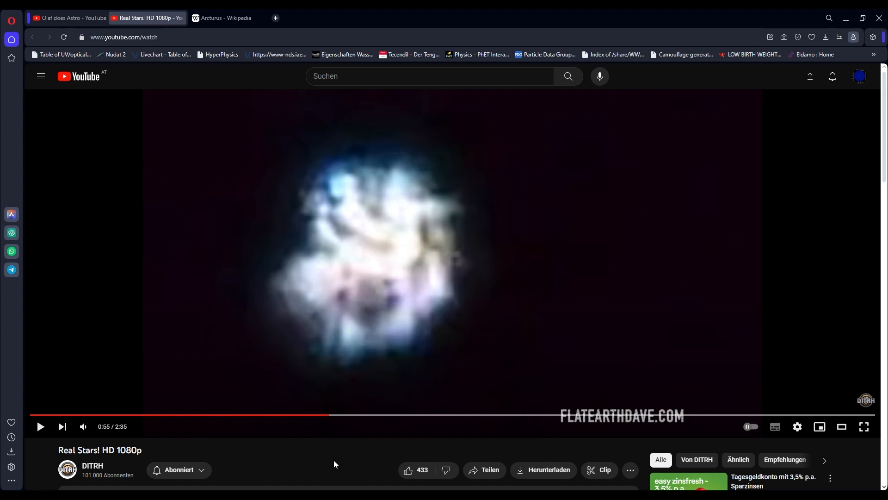
{"action": "left_click", "coordinate": [40, 426]}
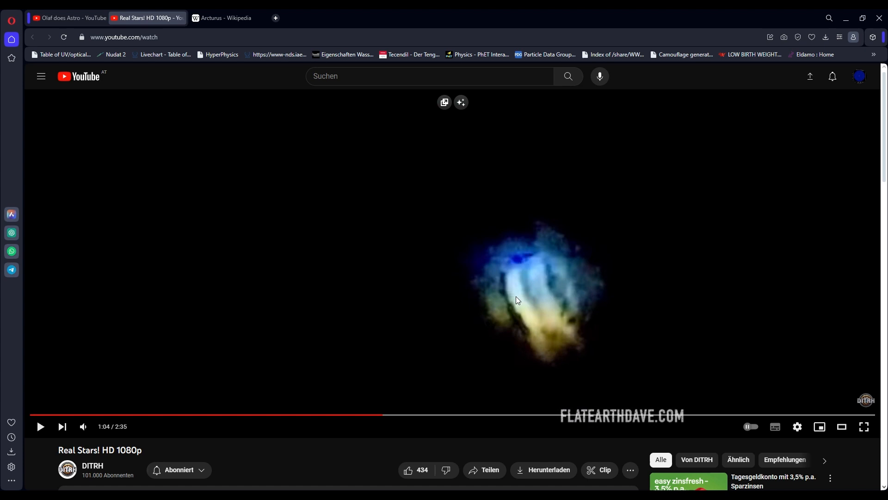
{"action": "mouse_move", "coordinate": [560, 311]}
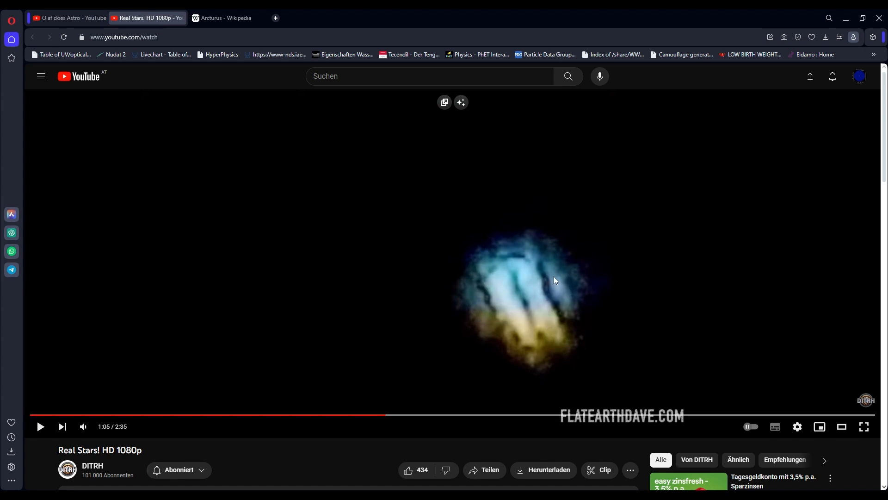
{"action": "mouse_move", "coordinate": [489, 284]}
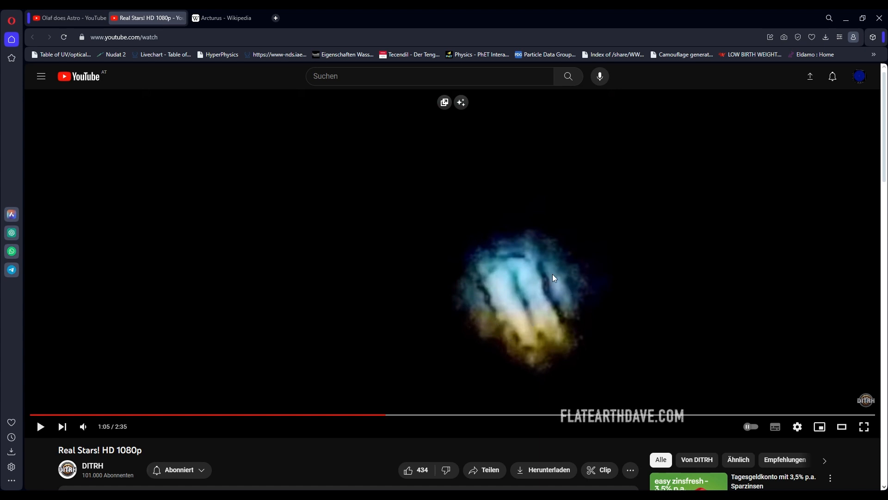
{"action": "mouse_move", "coordinate": [595, 321]}
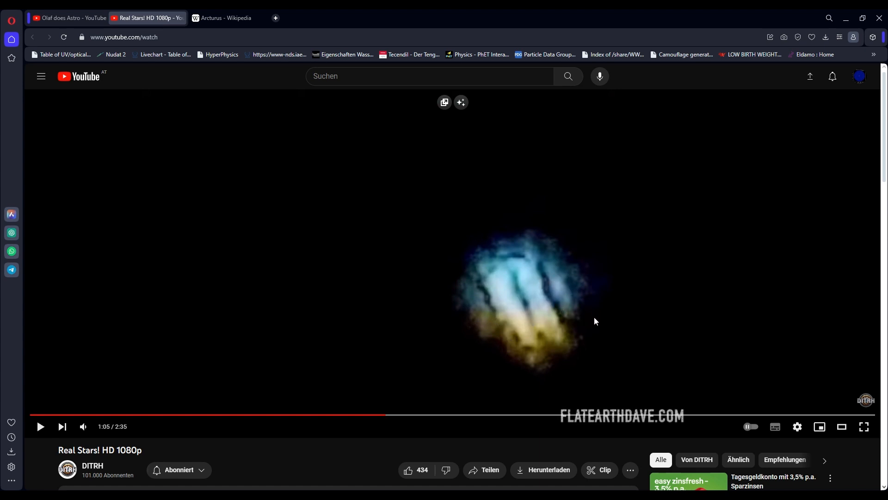
{"action": "mouse_move", "coordinate": [436, 333]}
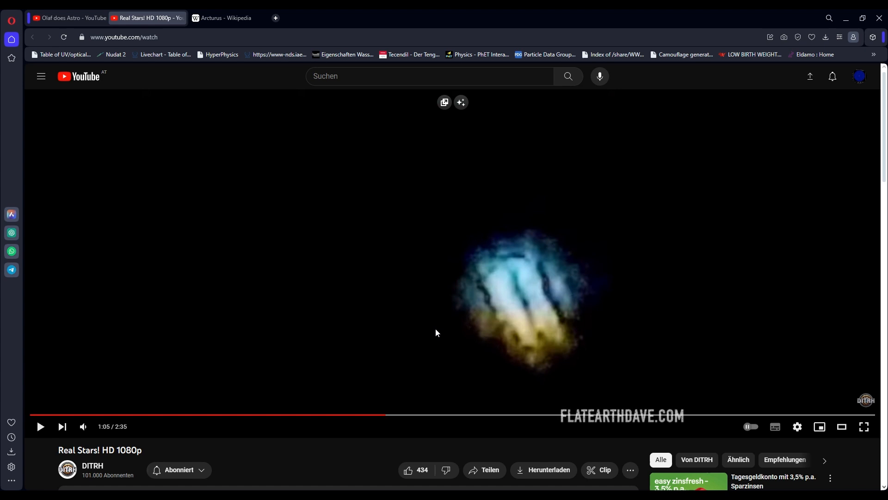
{"action": "mouse_move", "coordinate": [649, 235]}
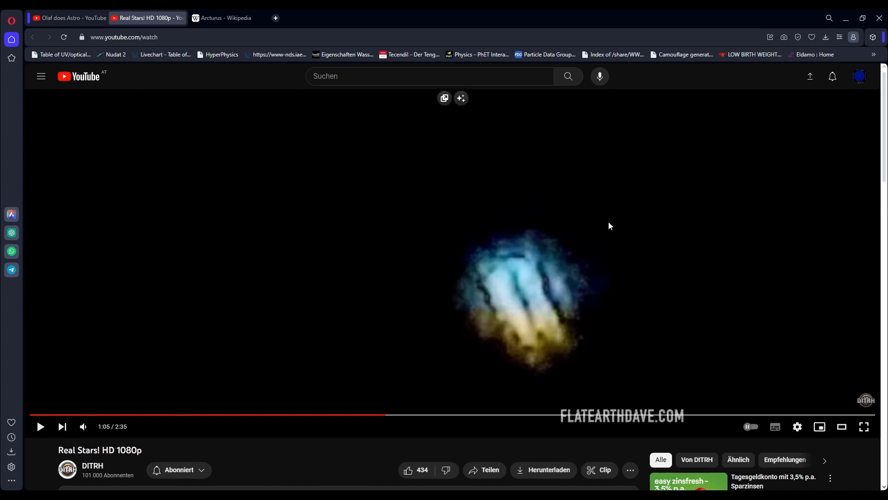
{"action": "mouse_move", "coordinate": [515, 306]}
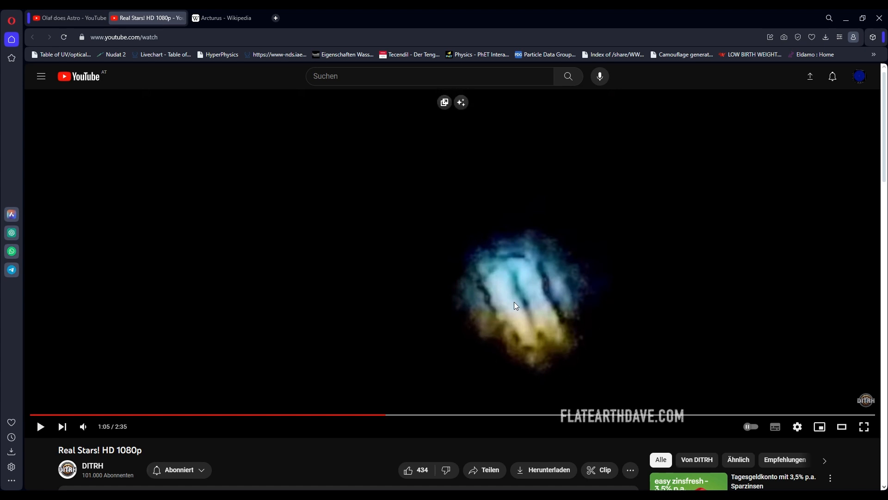
{"action": "mouse_move", "coordinate": [558, 299]}
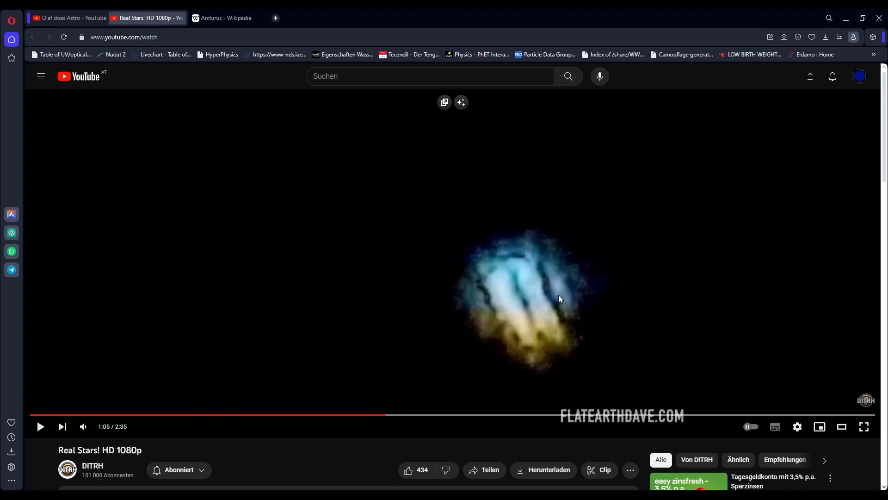
{"action": "mouse_move", "coordinate": [565, 338]}
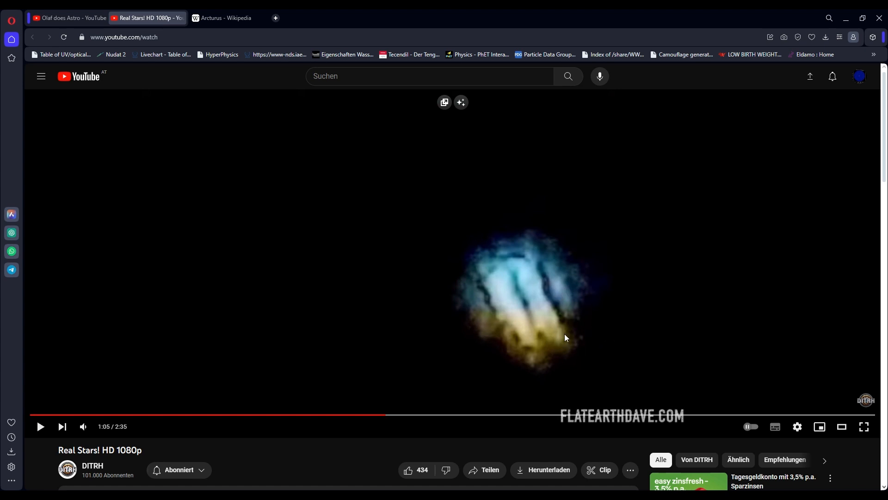
{"action": "mouse_move", "coordinate": [493, 285]}
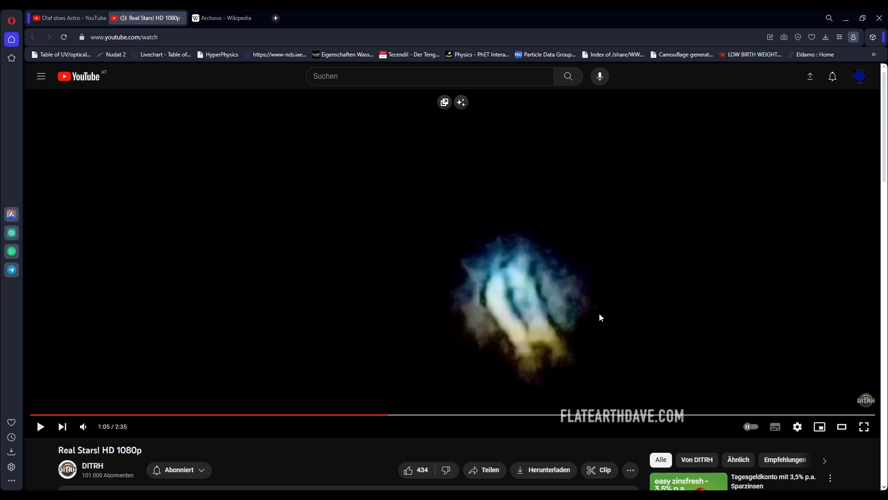
- Resume the Real Stars video on the shimmering star footage
{"action": "left_click", "coordinate": [39, 426]}
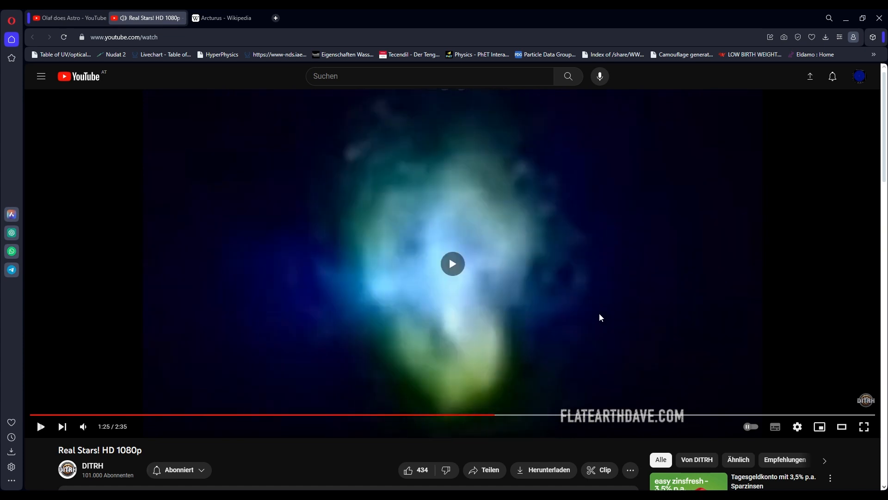
- Resume the paused video and let it play on to about 1:48
{"action": "left_click", "coordinate": [452, 264]}
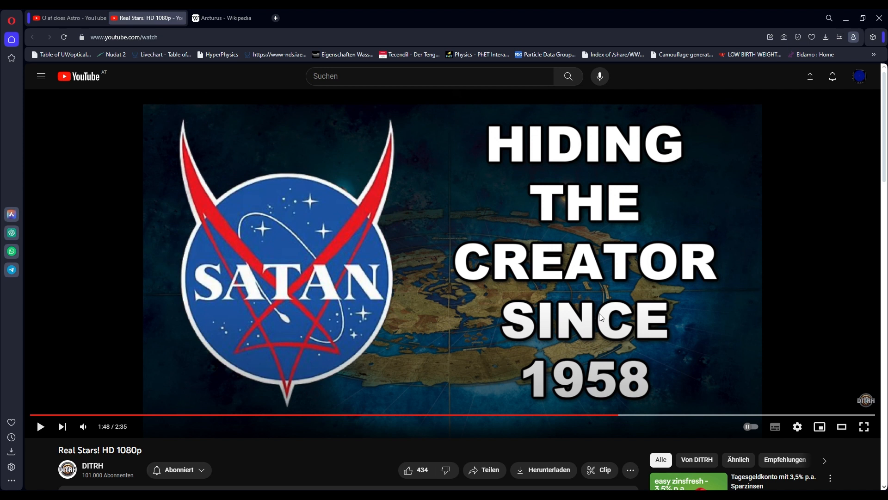
{"action": "left_click", "coordinate": [40, 426]}
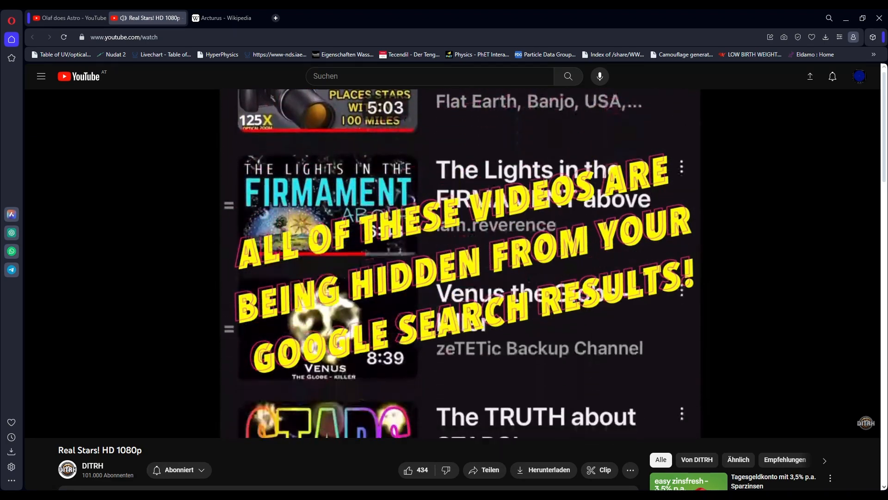
- Scroll the page and resume the video near its end, around 2:10
{"action": "scroll", "scroll_direction": "down", "scroll_amount": 3}
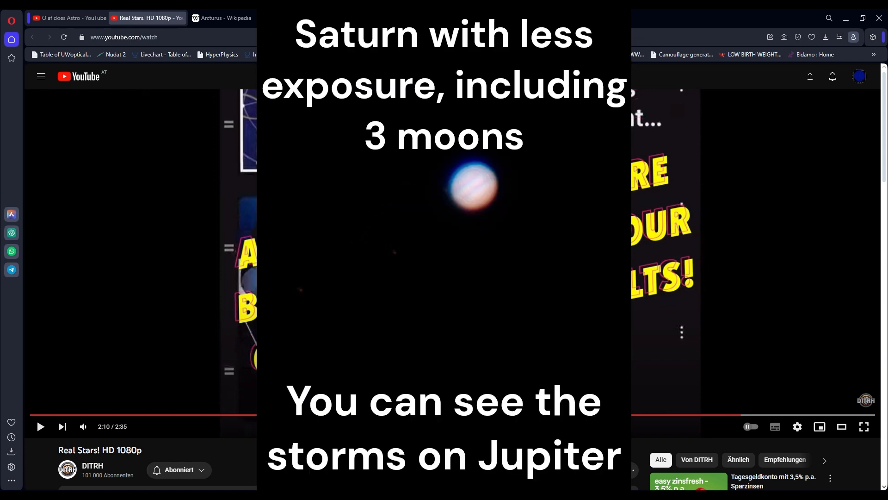
{"action": "left_click", "coordinate": [40, 426]}
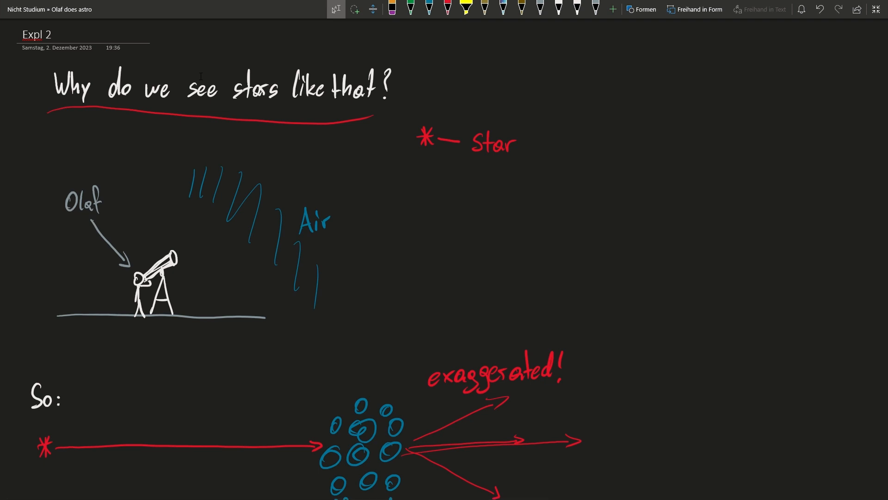
- Open the Expl 2 page in OneNote and scroll down through its notes
{"action": "left_click", "coordinate": [767, 128]}
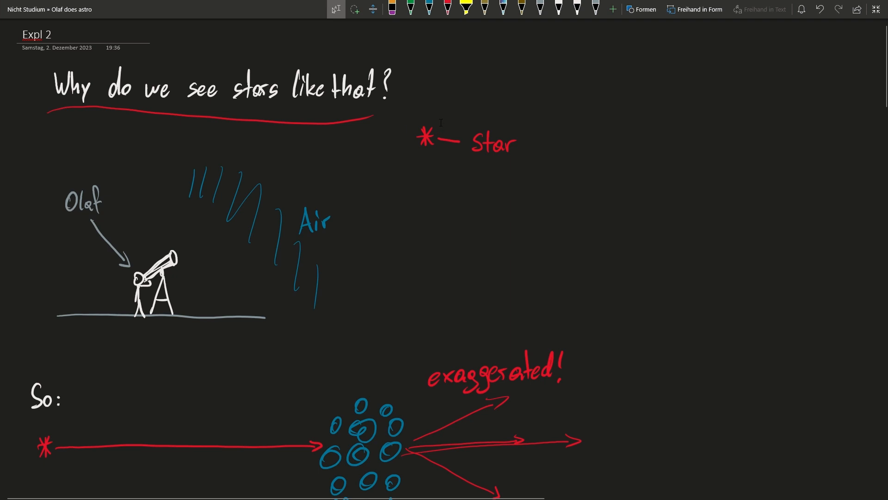
{"action": "left_click", "coordinate": [766, 128]}
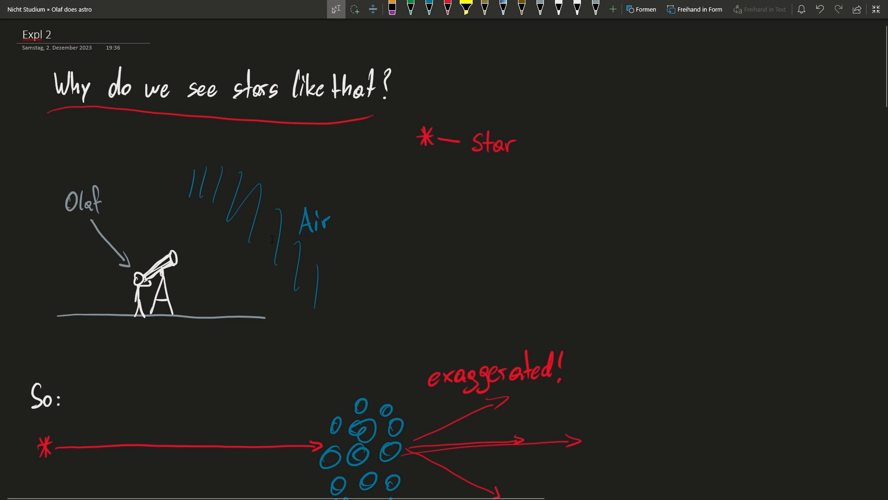
{"action": "scroll", "scroll_direction": "down", "scroll_amount": 3}
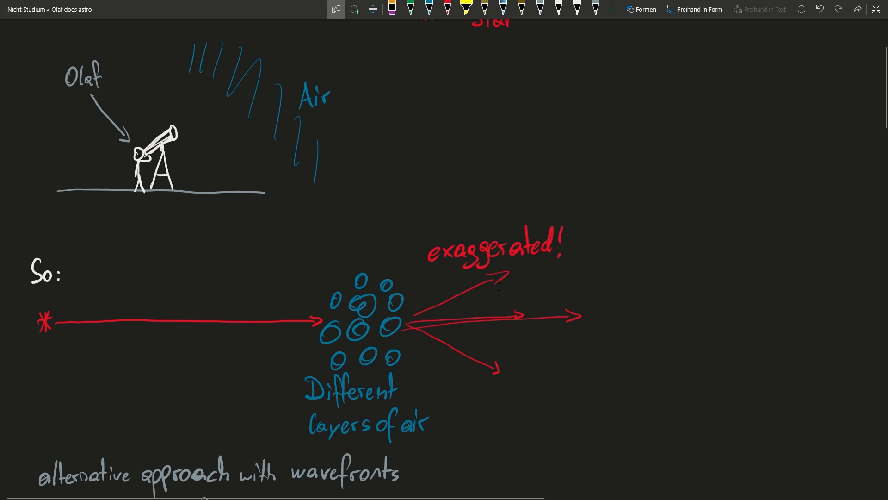
- Handwrite '1. Scintillation' listing brightness, position, colour, since refraction depends on λ
{"action": "scroll", "scroll_direction": "down", "scroll_amount": 3}
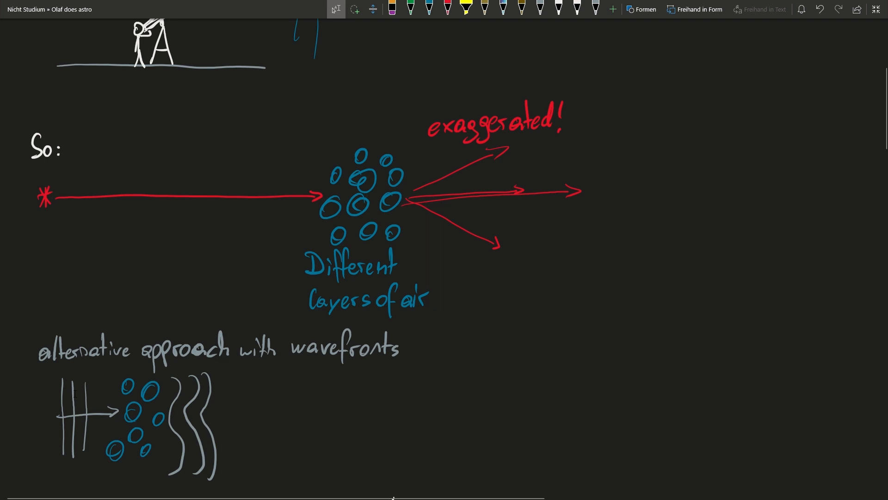
{"action": "scroll", "scroll_direction": "down", "scroll_amount": 3}
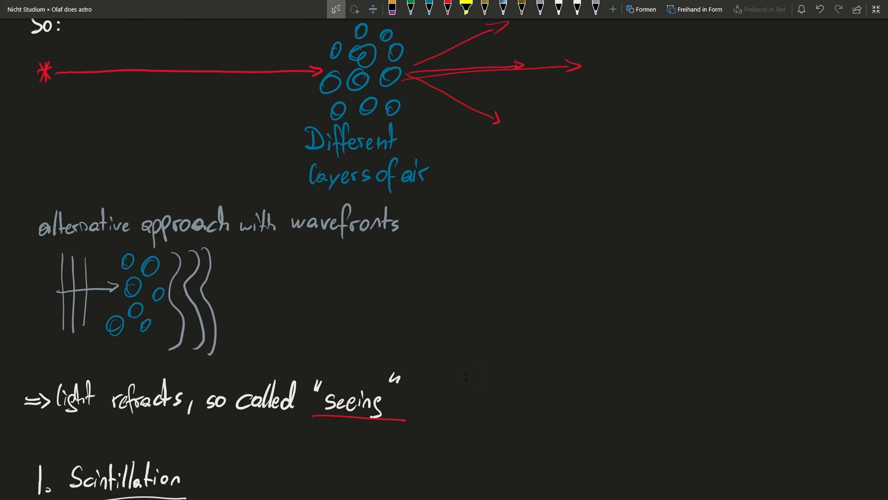
{"action": "left_click", "coordinate": [477, 375]}
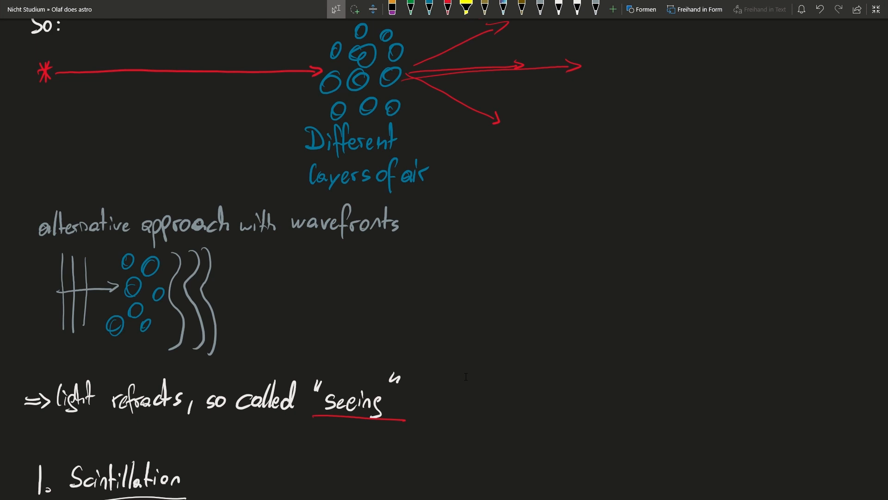
{"action": "scroll", "scroll_direction": "down", "scroll_amount": 3}
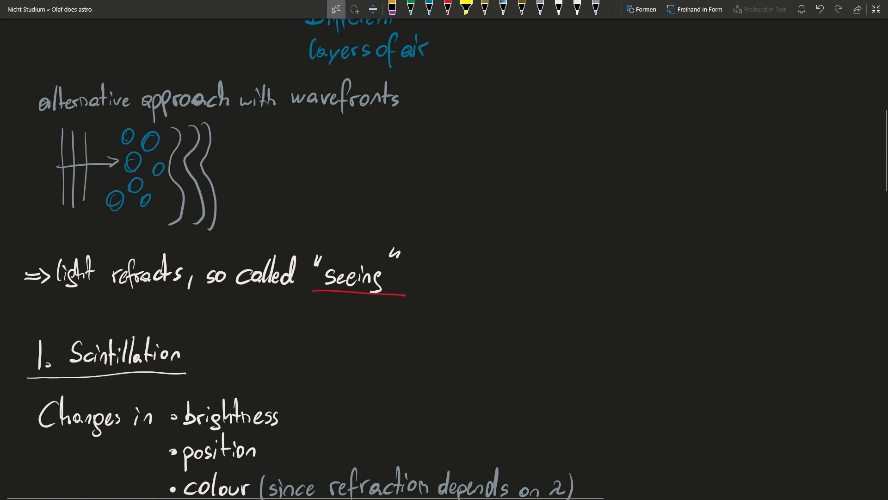
- Scroll to the 'So:' sketch of a star's light passing through air bubbles and click there
{"action": "scroll", "scroll_direction": "down", "scroll_amount": 3}
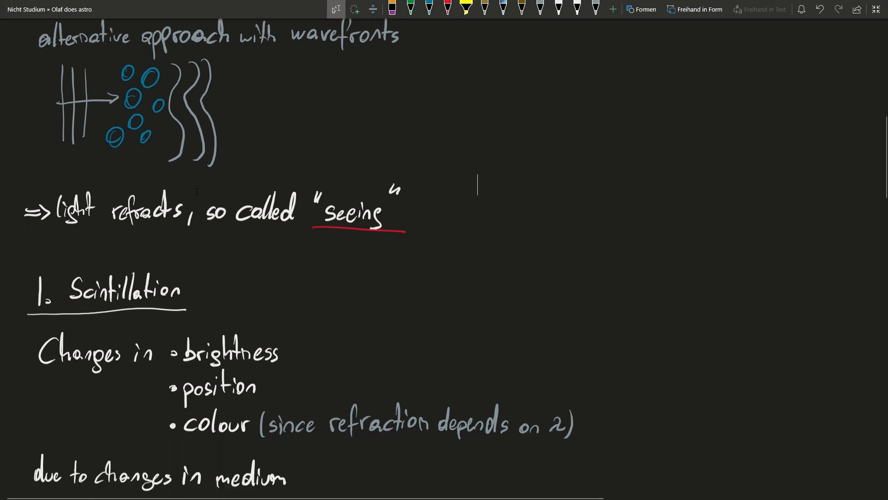
{"action": "scroll", "scroll_direction": "down", "scroll_amount": 3}
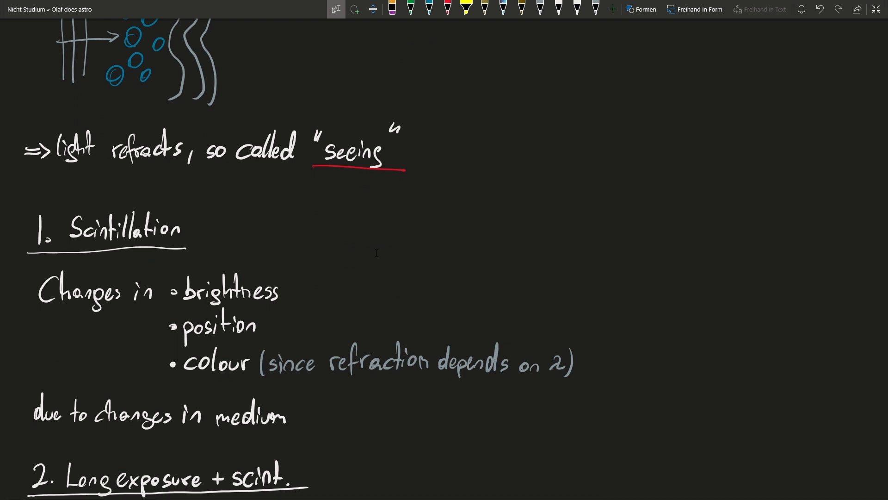
{"action": "left_click", "coordinate": [476, 131]}
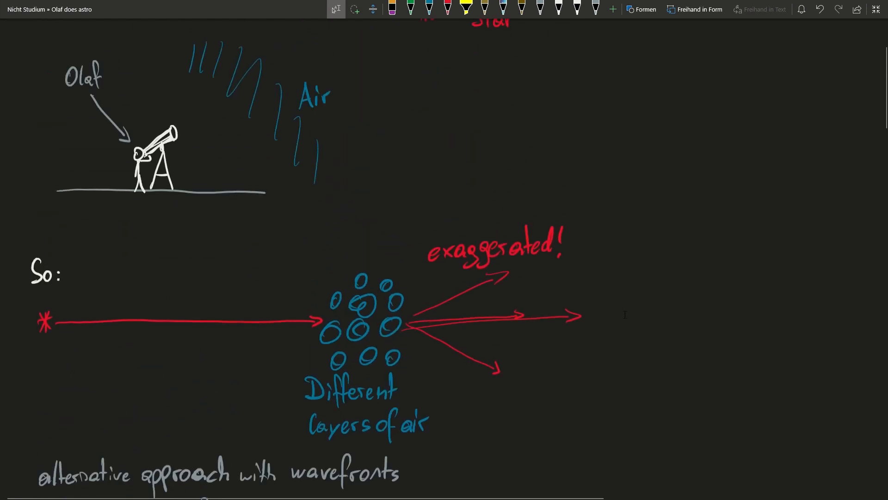
- Scroll past the wavefront sketch to section 1, Scintillation, clicking into the notes
{"action": "scroll", "scroll_direction": "down", "scroll_amount": 3}
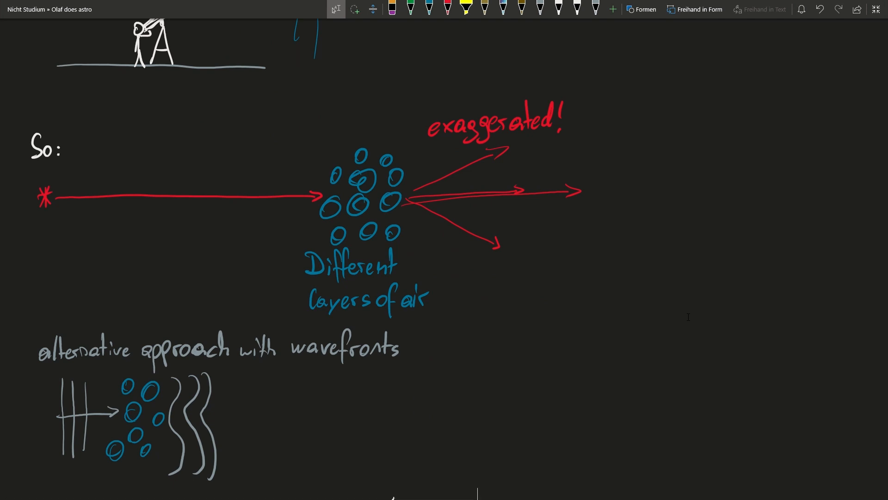
{"action": "scroll", "scroll_direction": "down", "scroll_amount": 3}
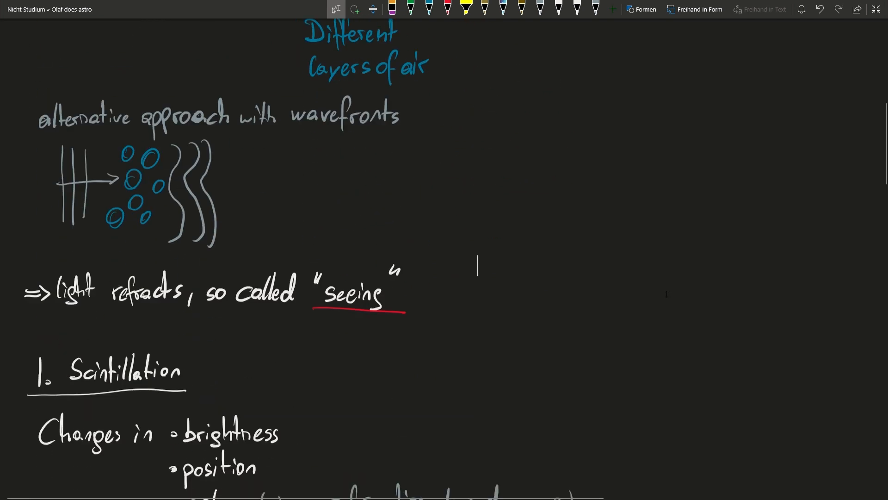
{"action": "scroll", "scroll_direction": "down", "scroll_amount": 3}
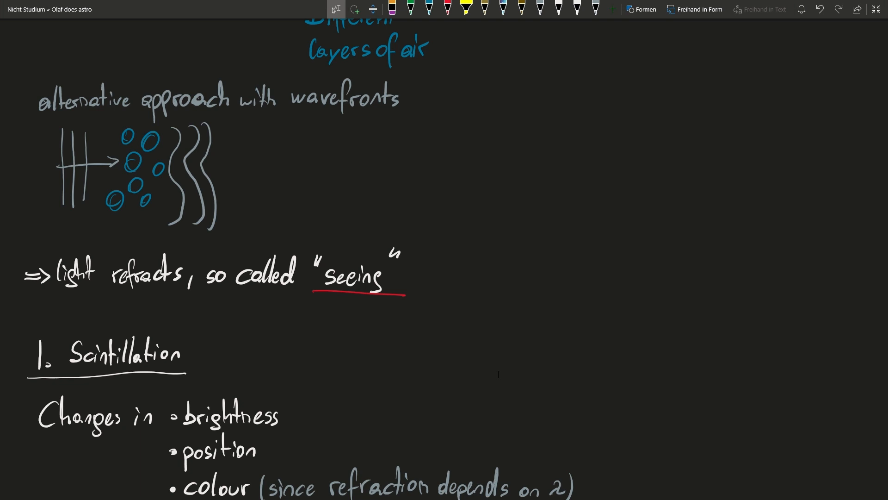
{"action": "left_click", "coordinate": [477, 249]}
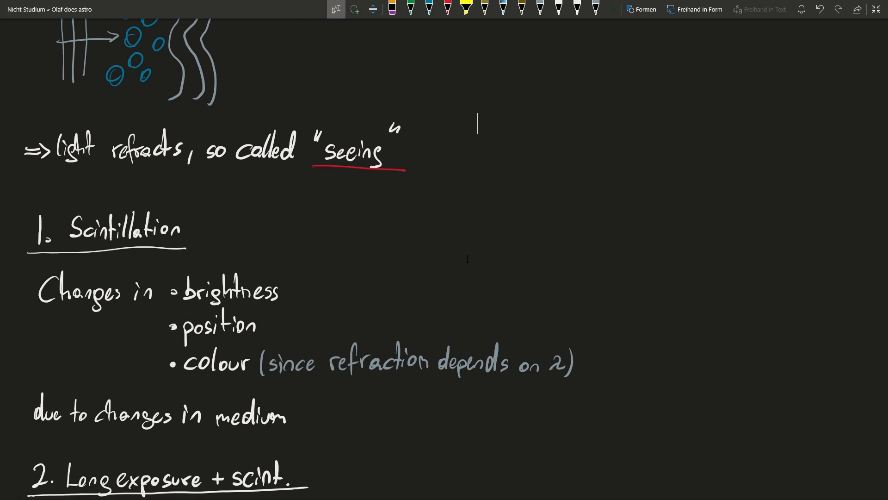
{"action": "scroll", "scroll_direction": "down", "scroll_amount": 3}
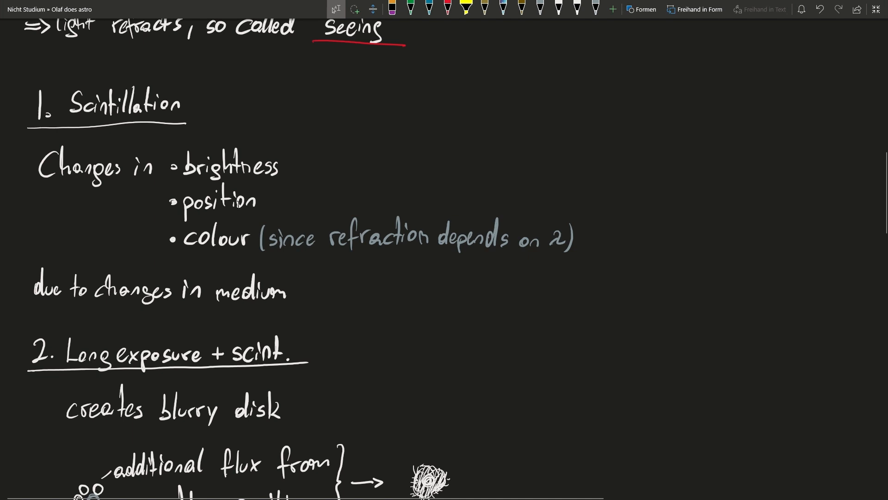
- Scroll down to section 2, 'Long exposure + scint.', showing the blurry disk notes
{"action": "scroll", "scroll_direction": "down", "scroll_amount": 3}
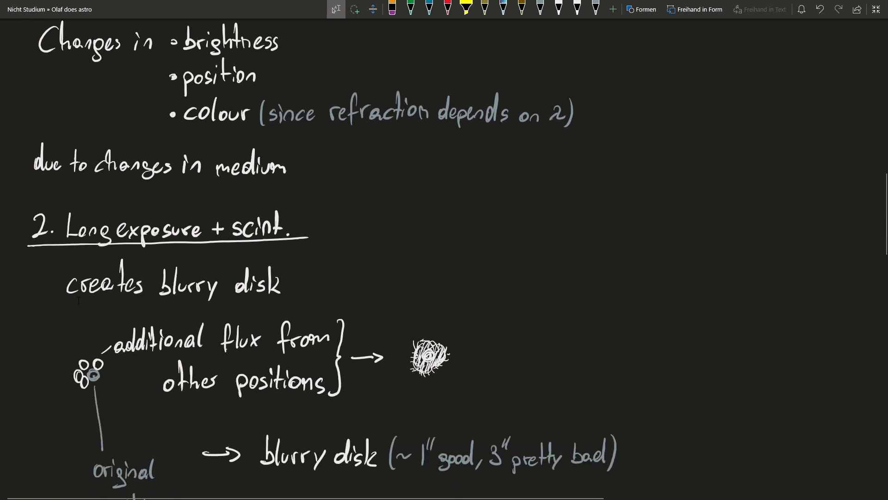
{"action": "scroll", "scroll_direction": "down", "scroll_amount": 3}
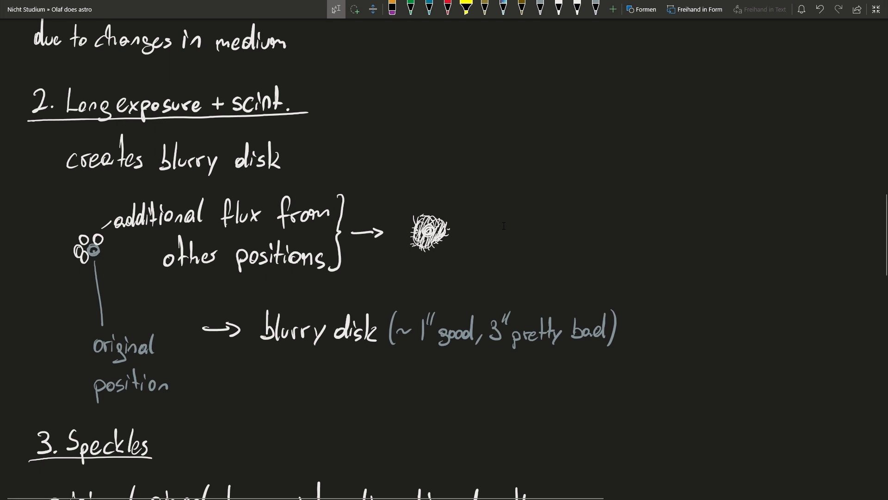
- Scroll down to section 3, Speckles, and the start of section 4
{"action": "scroll", "scroll_direction": "down", "scroll_amount": 3}
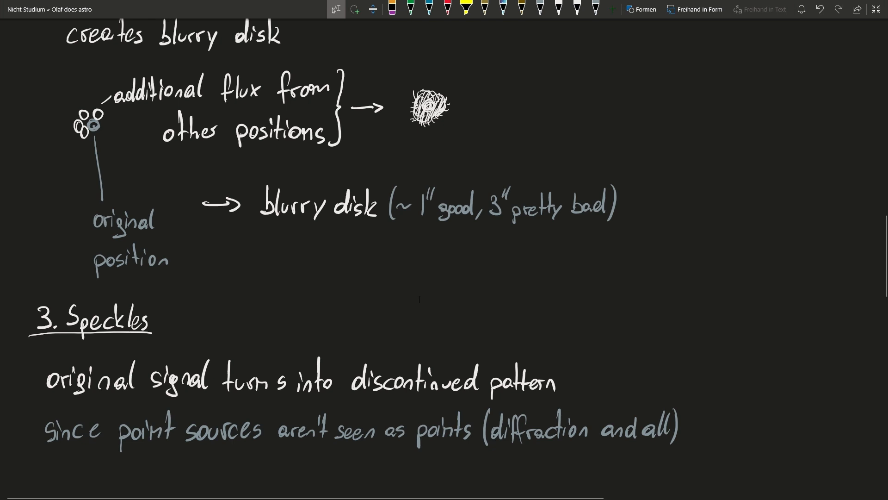
{"action": "scroll", "scroll_direction": "down", "scroll_amount": 3}
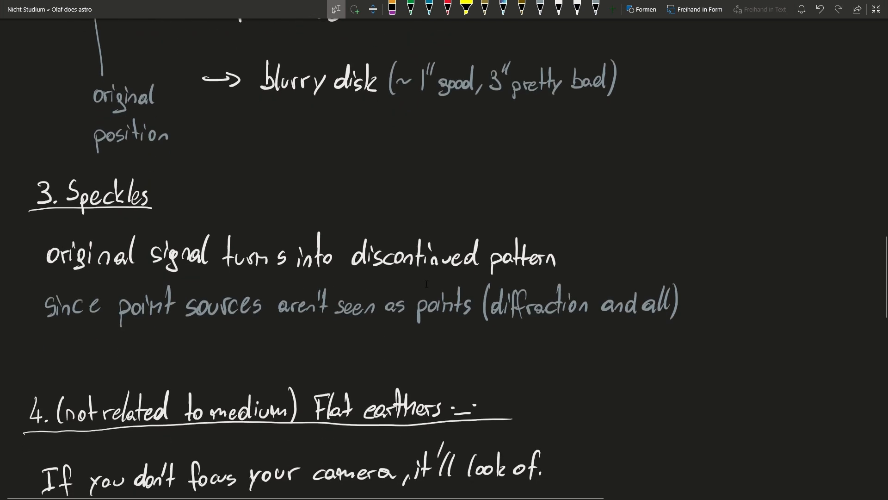
- Scroll past the focus-point sketch to the Solutions list at the page bottom
{"action": "scroll", "scroll_direction": "down", "scroll_amount": 3}
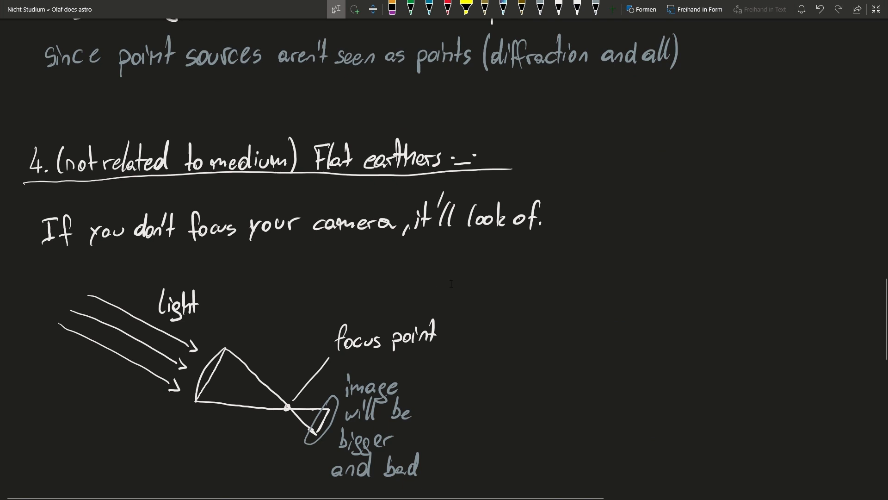
{"action": "mouse_move", "coordinate": [450, 277]}
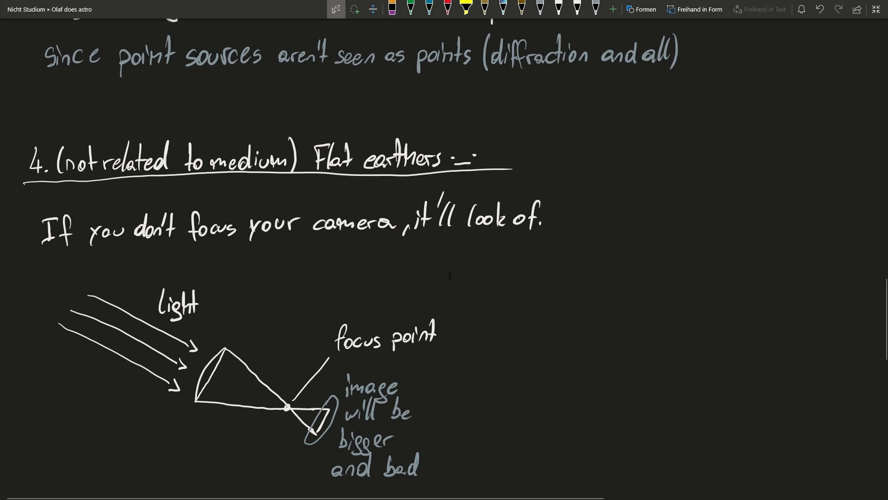
{"action": "scroll", "scroll_direction": "down", "scroll_amount": 3}
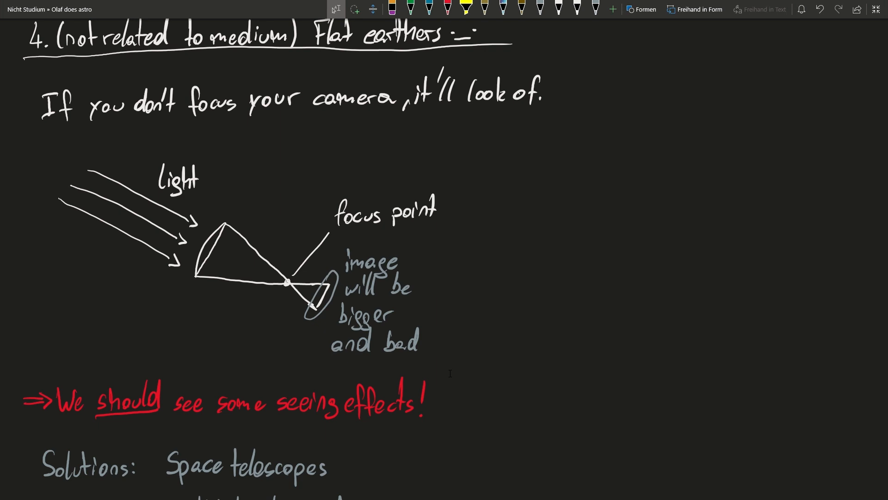
{"action": "scroll", "scroll_direction": "down", "scroll_amount": 3}
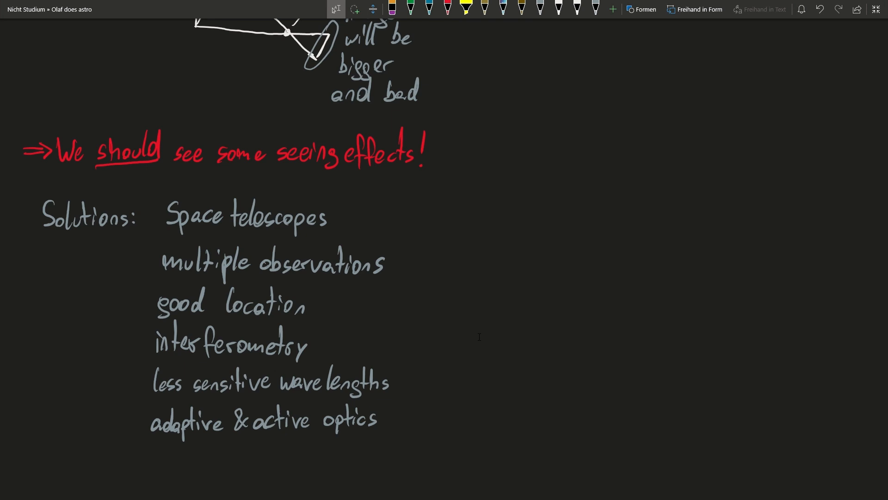
{"action": "scroll", "scroll_direction": "down", "scroll_amount": 3}
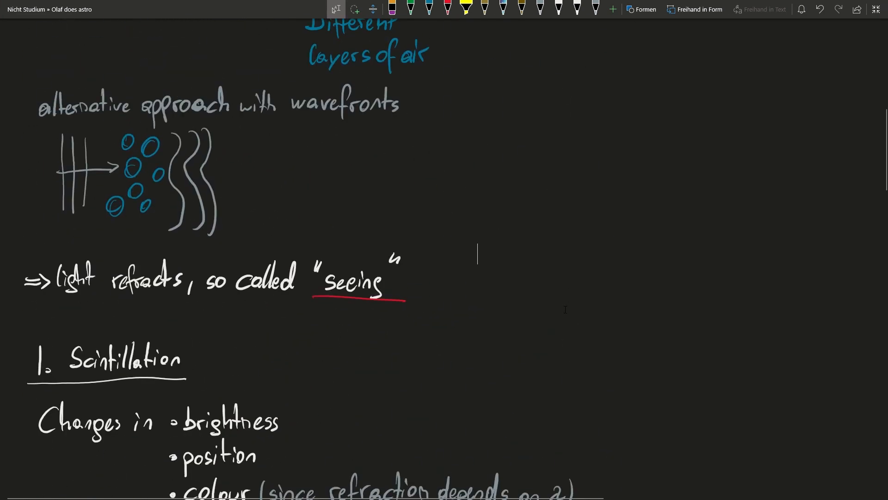